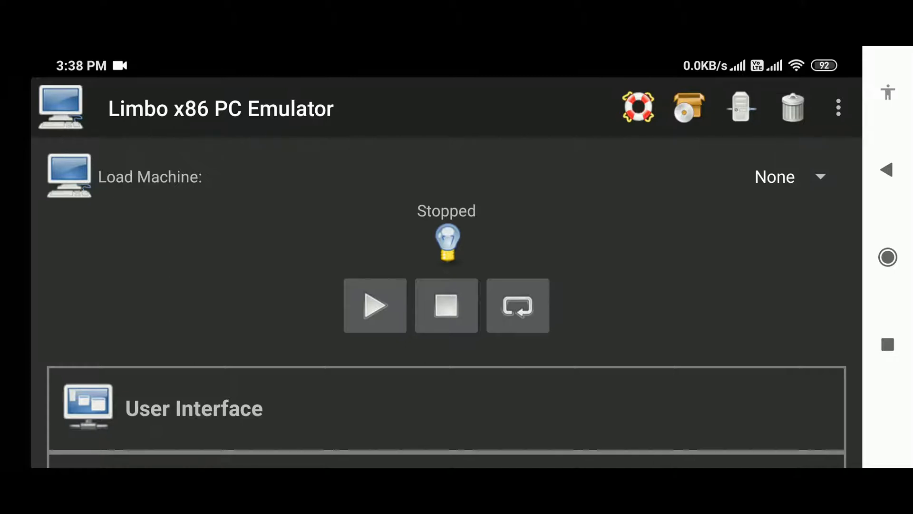
# Create a new machine named 'kali' and skip the compatible OS download links.
pyautogui.click(780, 176)
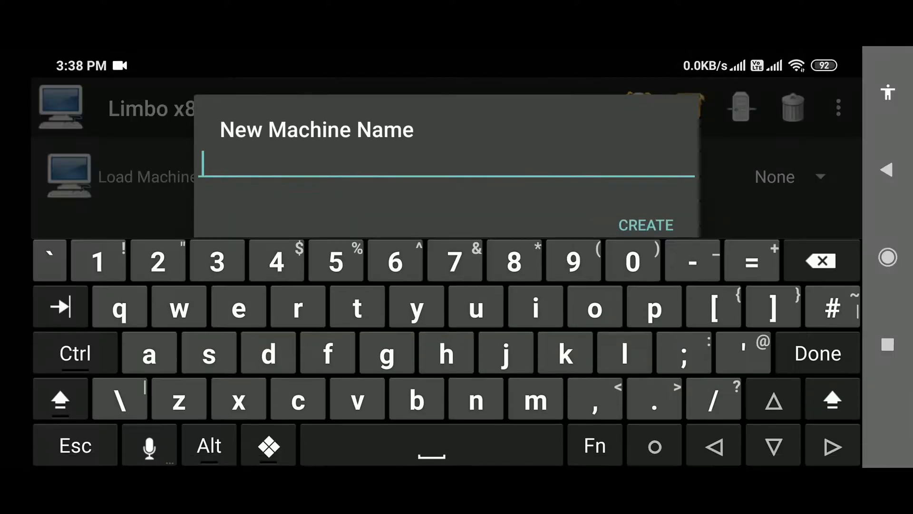
pyautogui.write('kal')
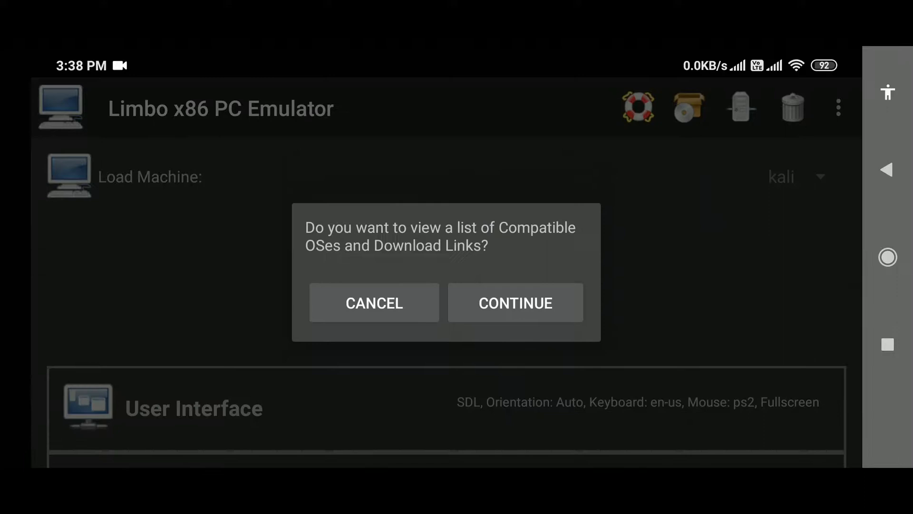
pyautogui.click(374, 302)
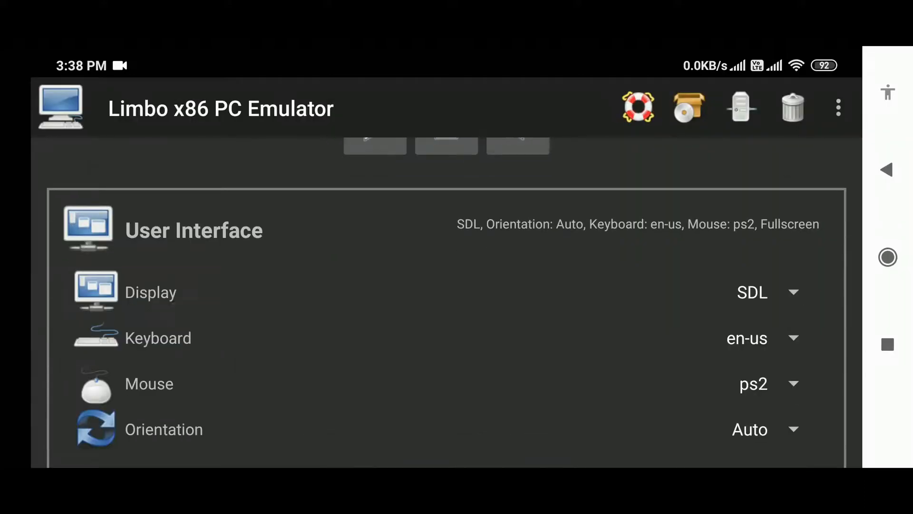
# Set CPU Cores to 6 and accept the multiple vCPUs warning.
pyautogui.scroll(-3)
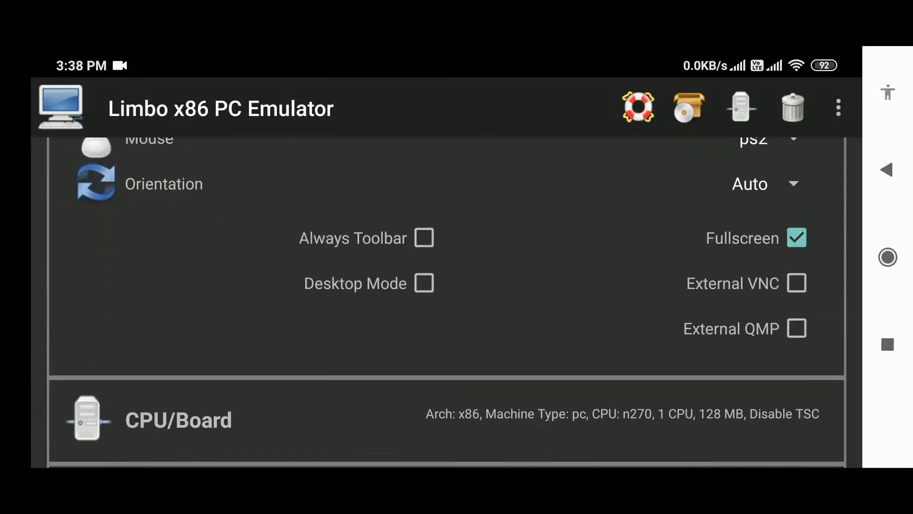
pyautogui.scroll(-3)
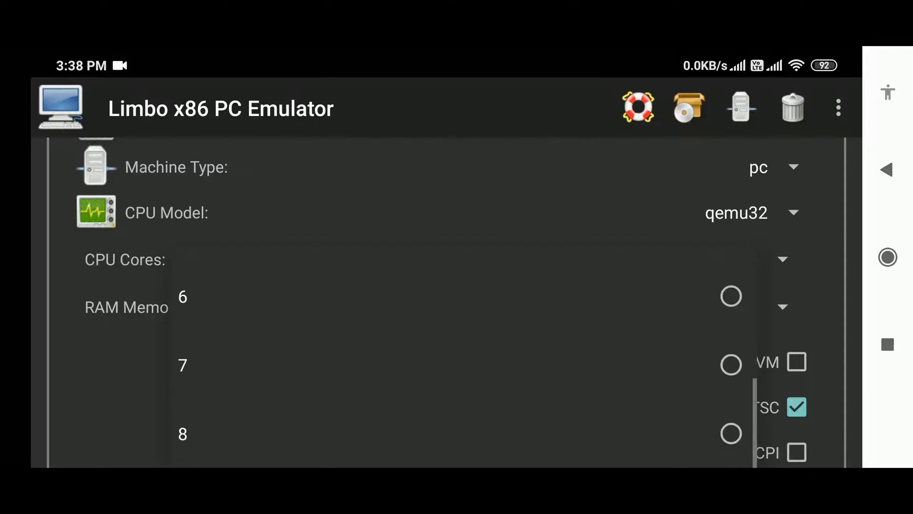
pyautogui.scroll(-3)
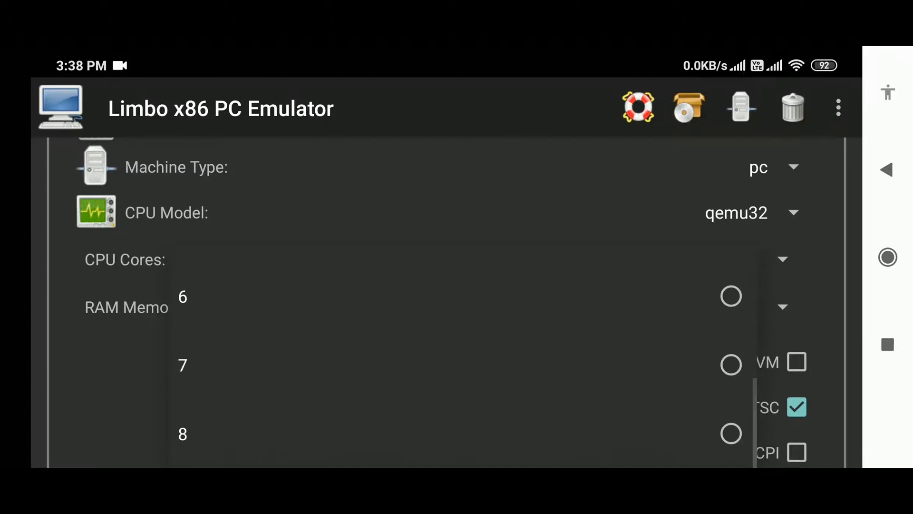
pyautogui.click(182, 296)
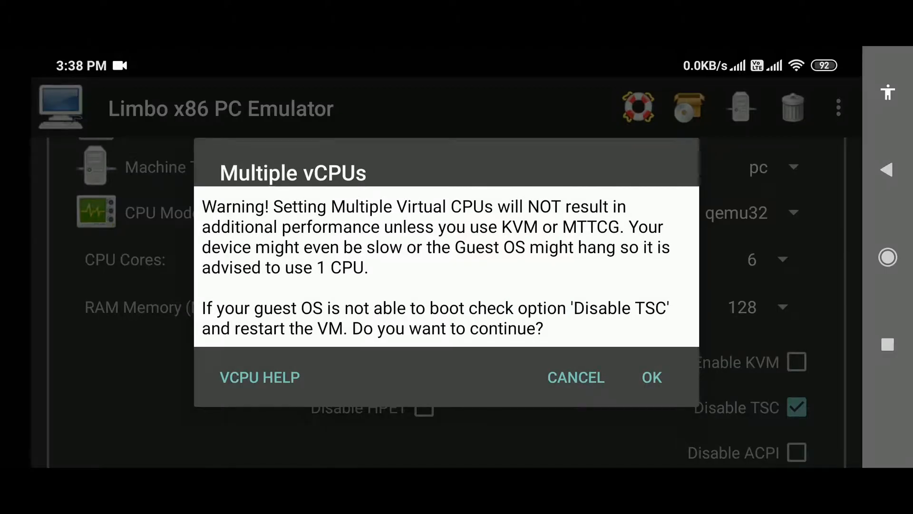
pyautogui.click(651, 376)
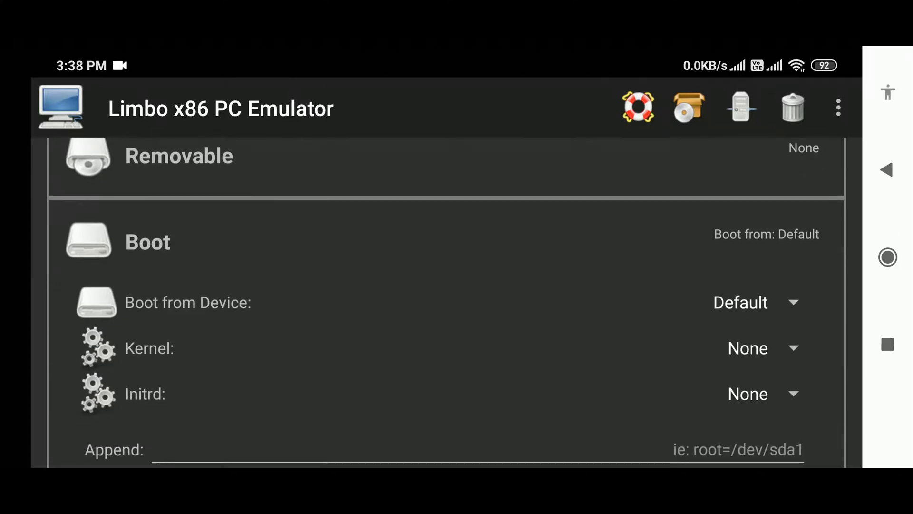
# Enable the CDROM and load /Download/kali-linux-light-2016.1-i386.iso into it.
pyautogui.click(179, 155)
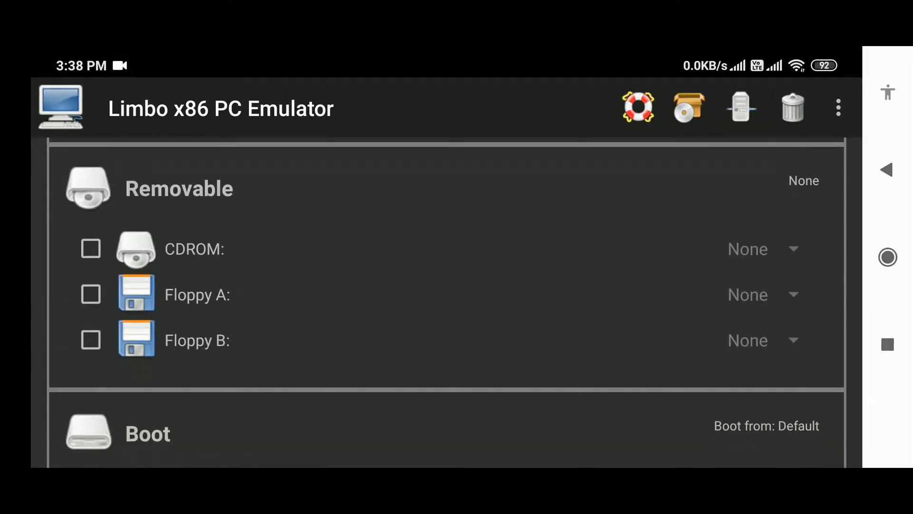
pyautogui.click(90, 248)
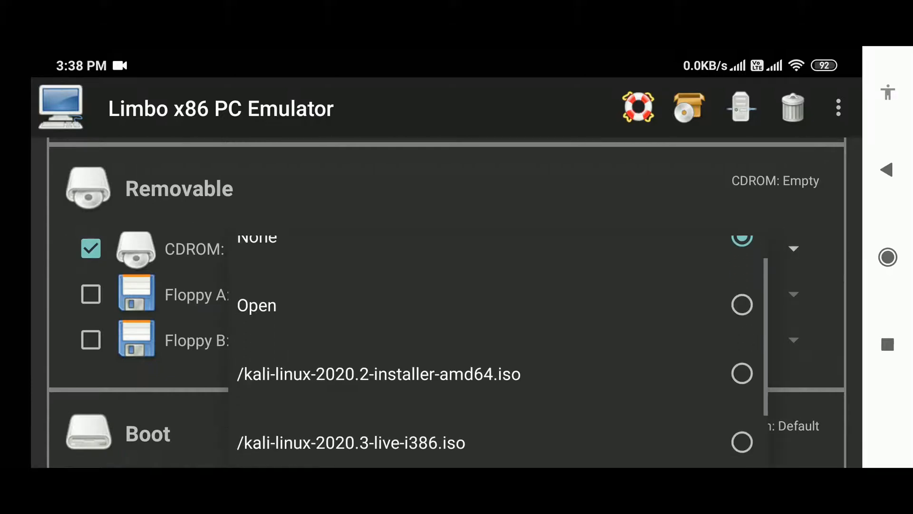
pyautogui.click(256, 305)
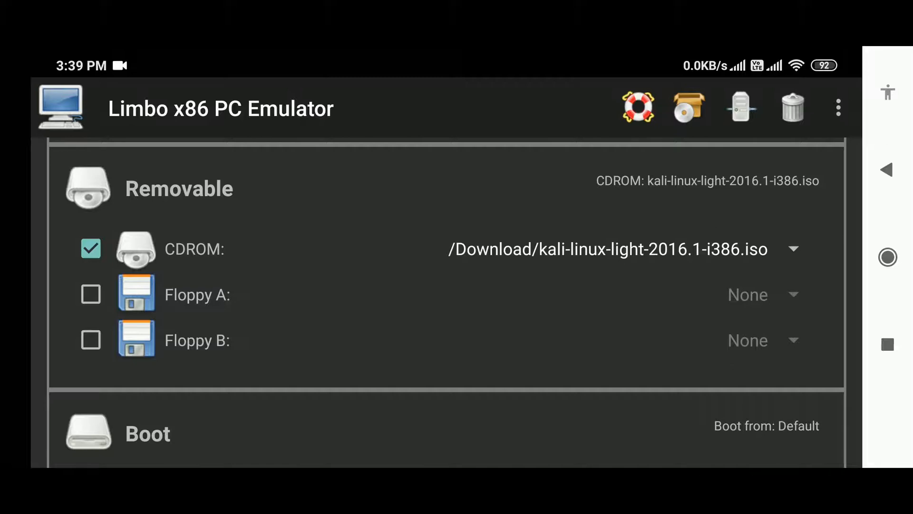
pyautogui.scroll(-3)
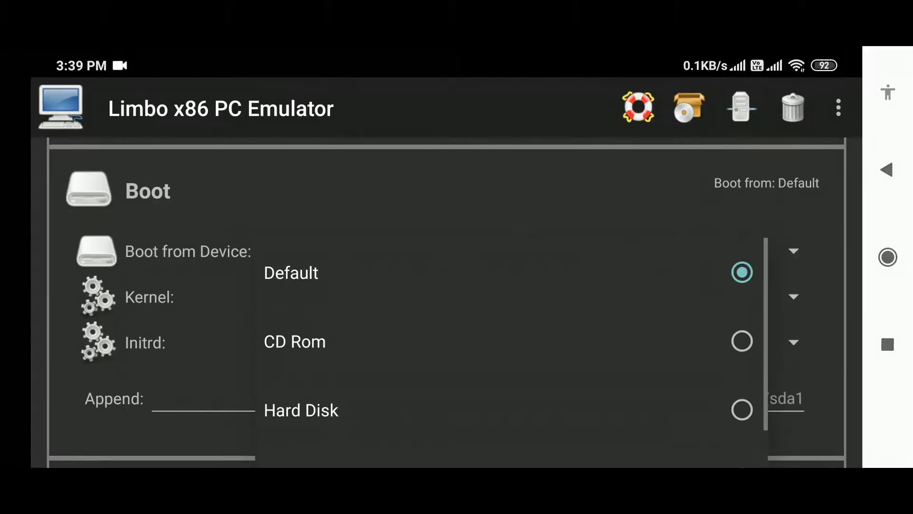
# Tick High Priority under Advanced and accept its phone-slowdown warning.
pyautogui.scroll(-3)
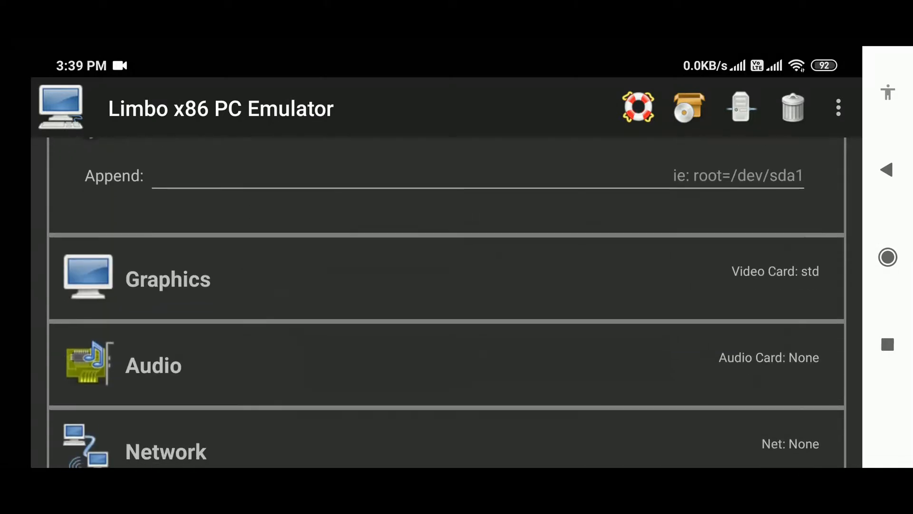
pyautogui.scroll(-3)
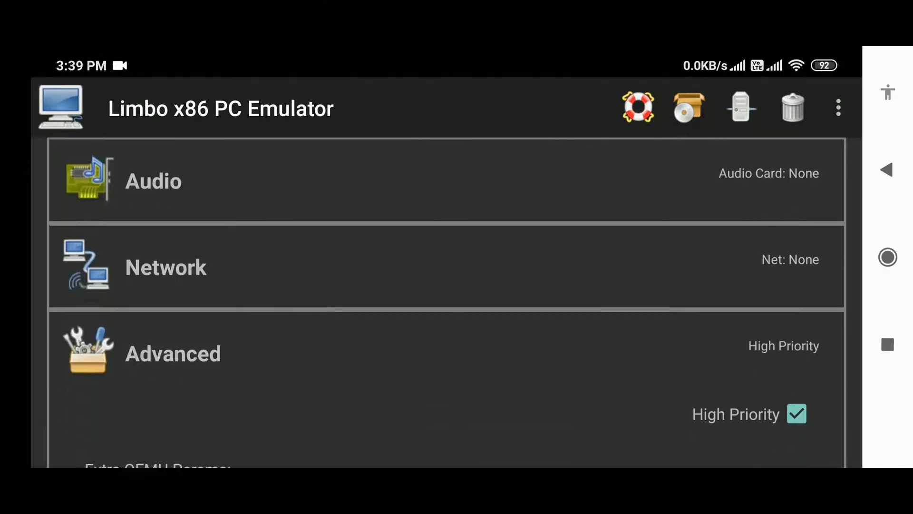
pyautogui.click(797, 413)
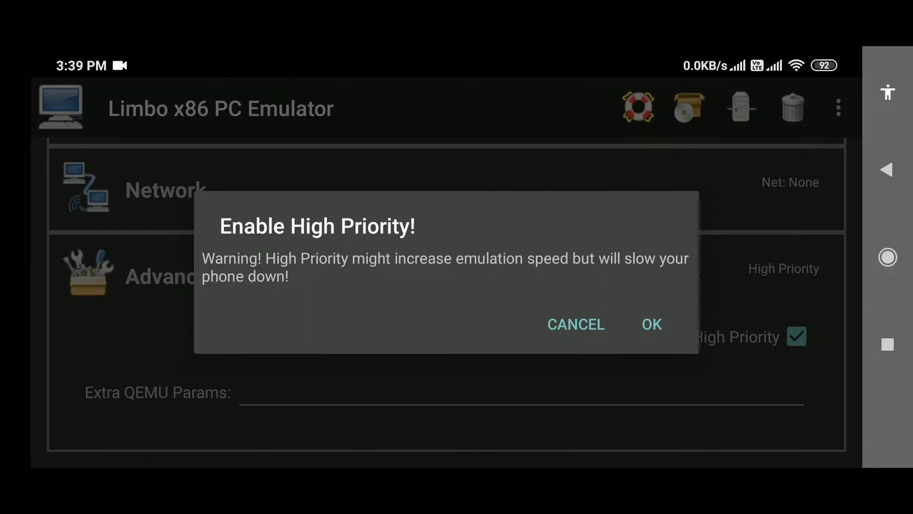
pyautogui.click(651, 324)
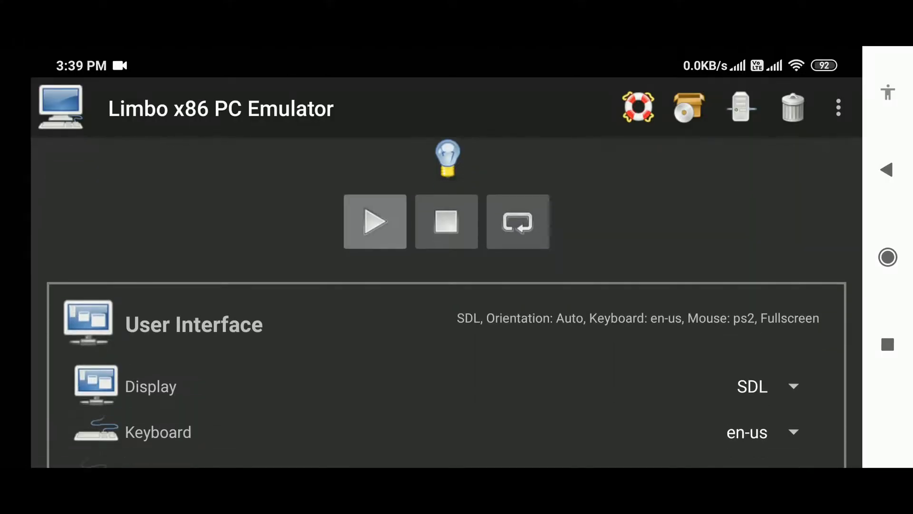
# Start the kali machine and boot Kali in live mode.
pyautogui.click(374, 221)
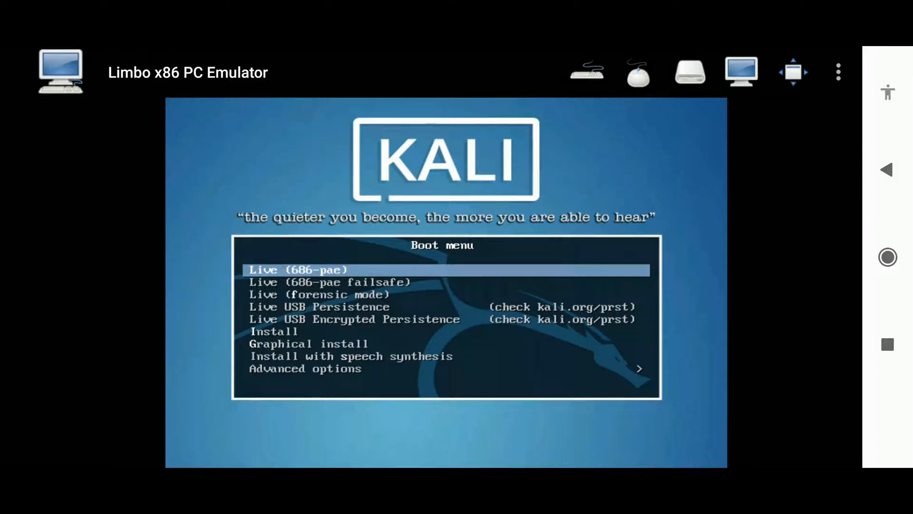
pyautogui.click(587, 72)
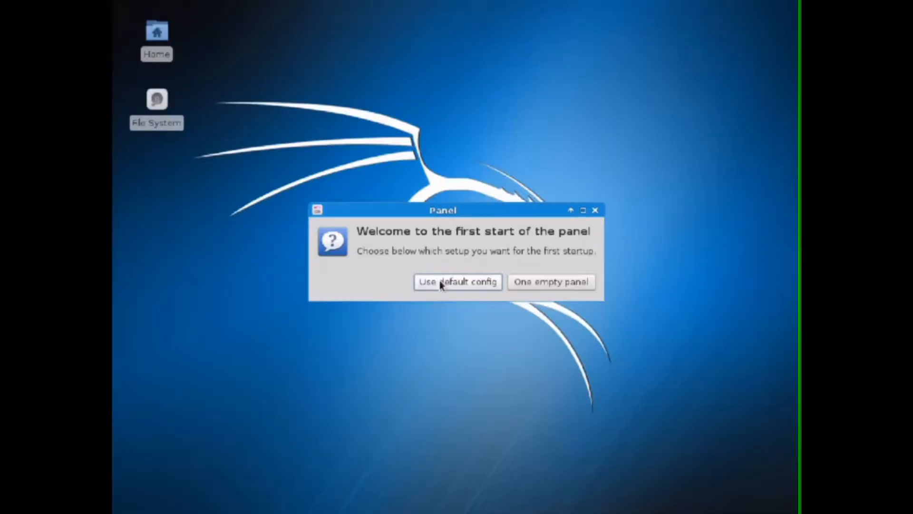
# Choose 'Use default config' in the Panel welcome dialog.
pyautogui.click(457, 282)
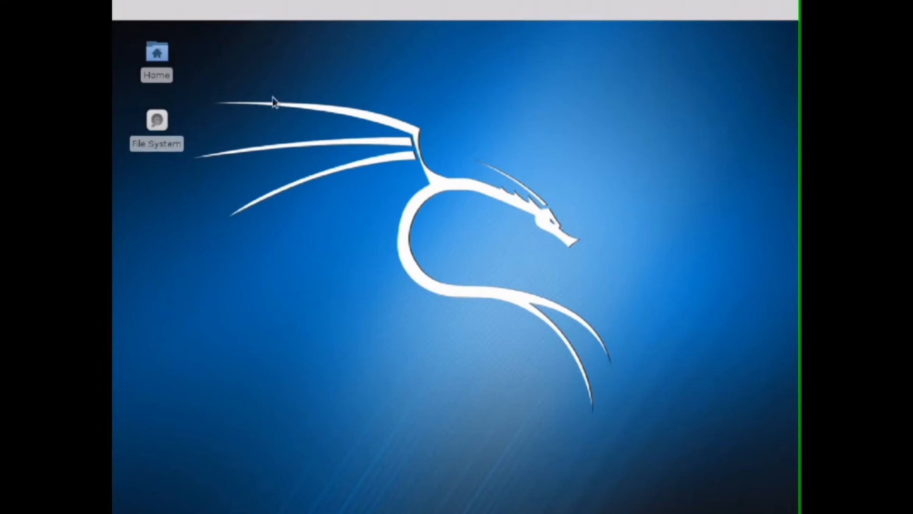
pyautogui.moveTo(346, 74)
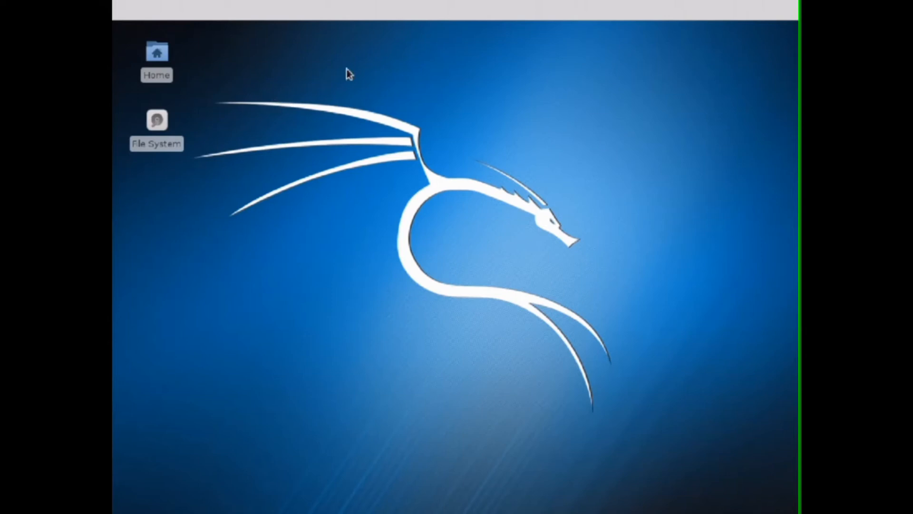